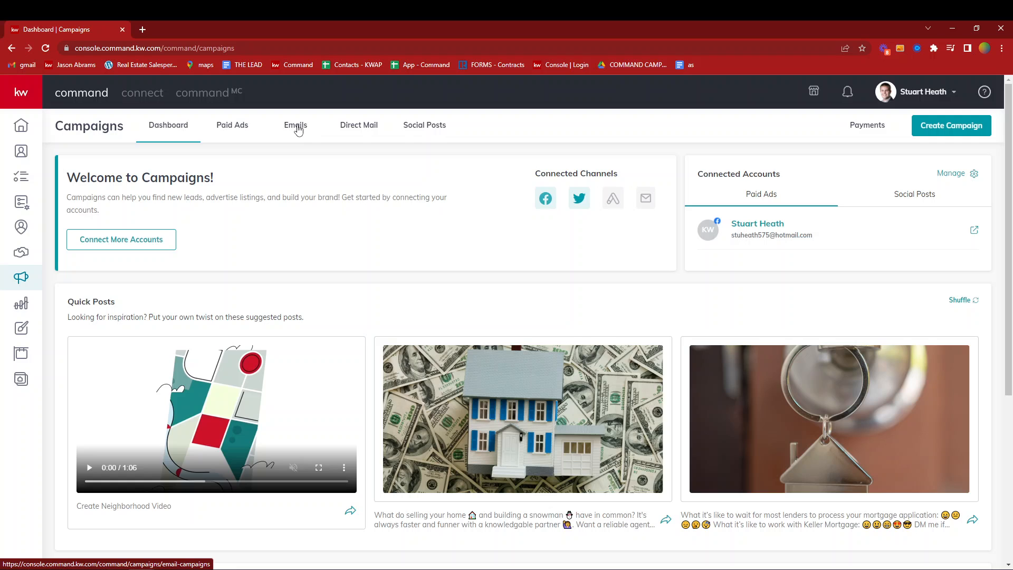
- Show the Emails page listing past email campaigns and their stats
click(296, 124)
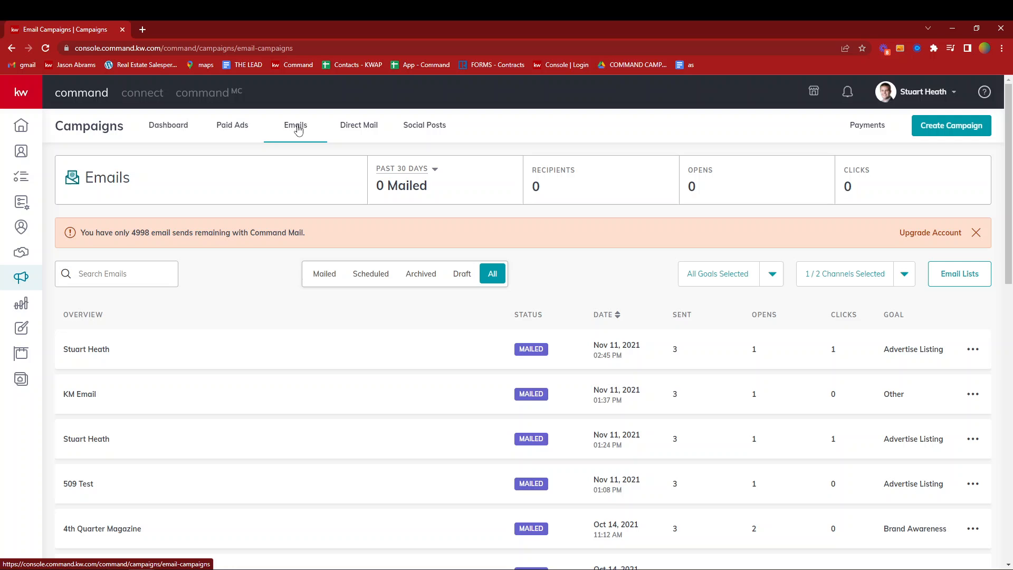
mouse_move(314, 139)
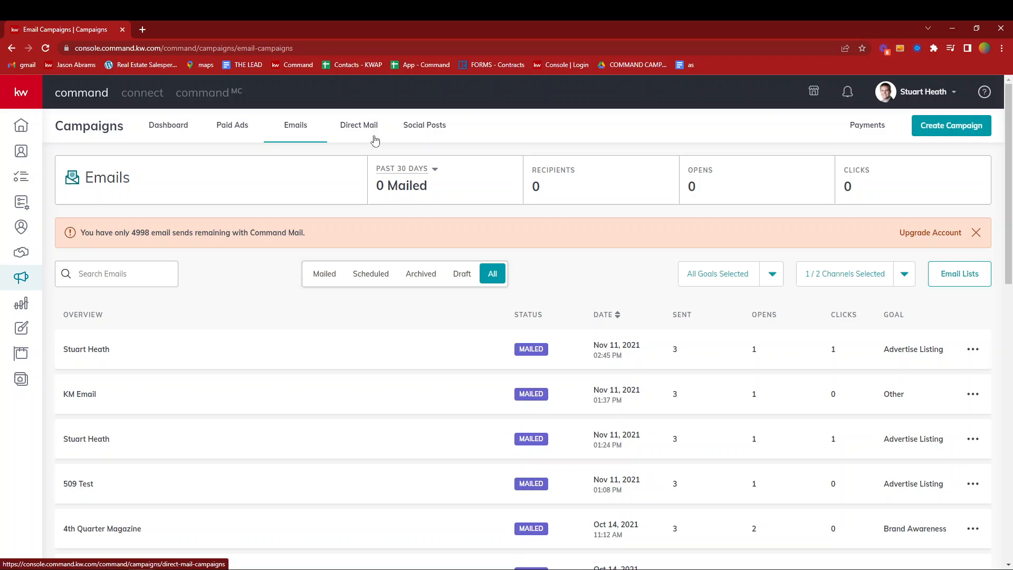
mouse_move(21, 304)
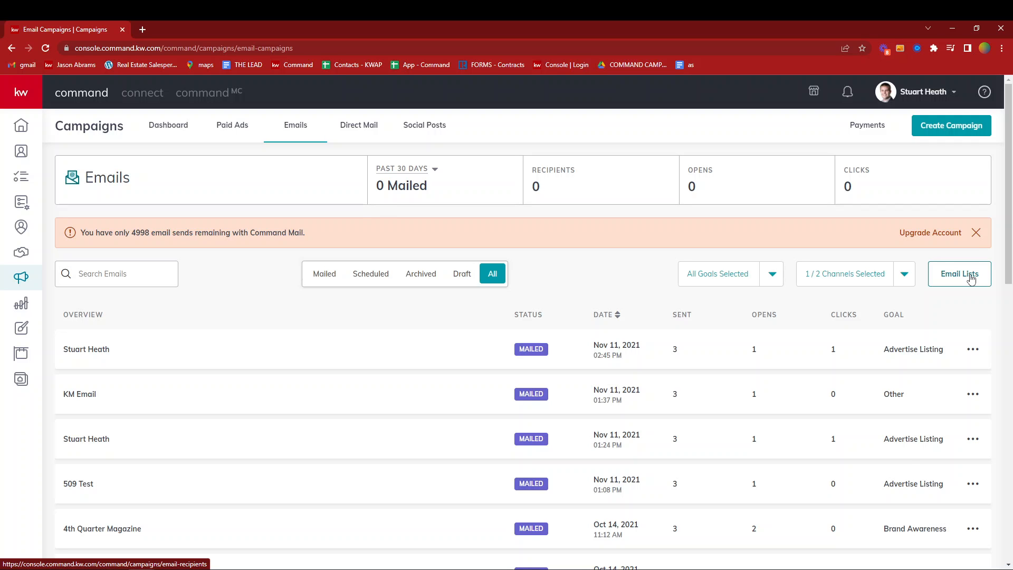
mouse_move(967, 279)
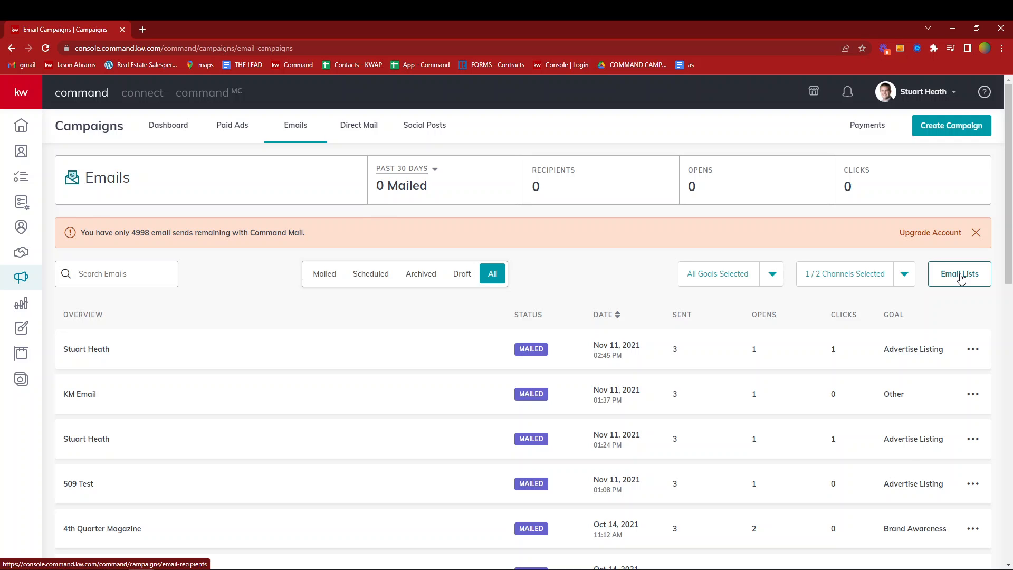
- Display the My Email List page with eight saved lists and their contact counts
click(960, 273)
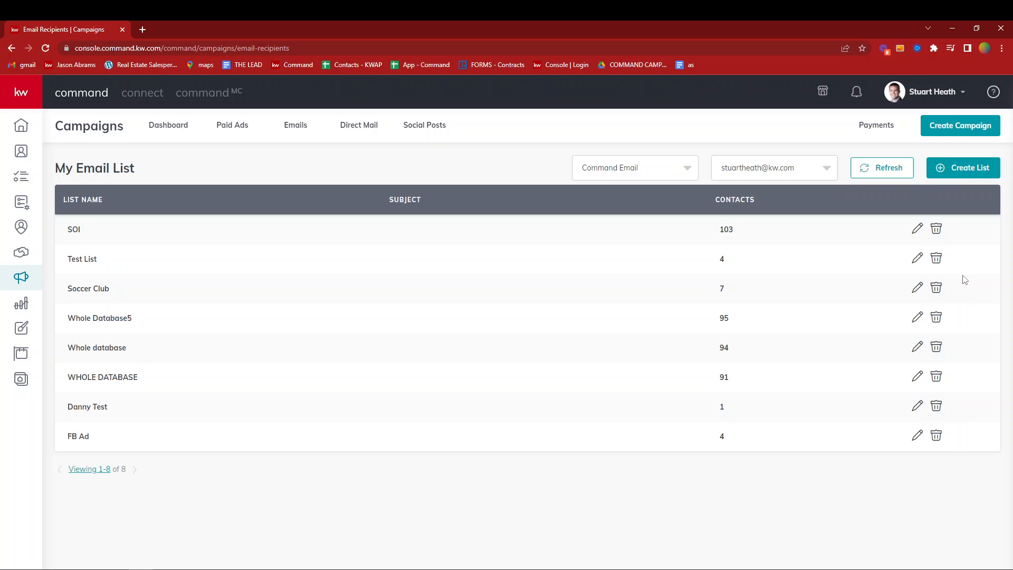
mouse_move(295, 125)
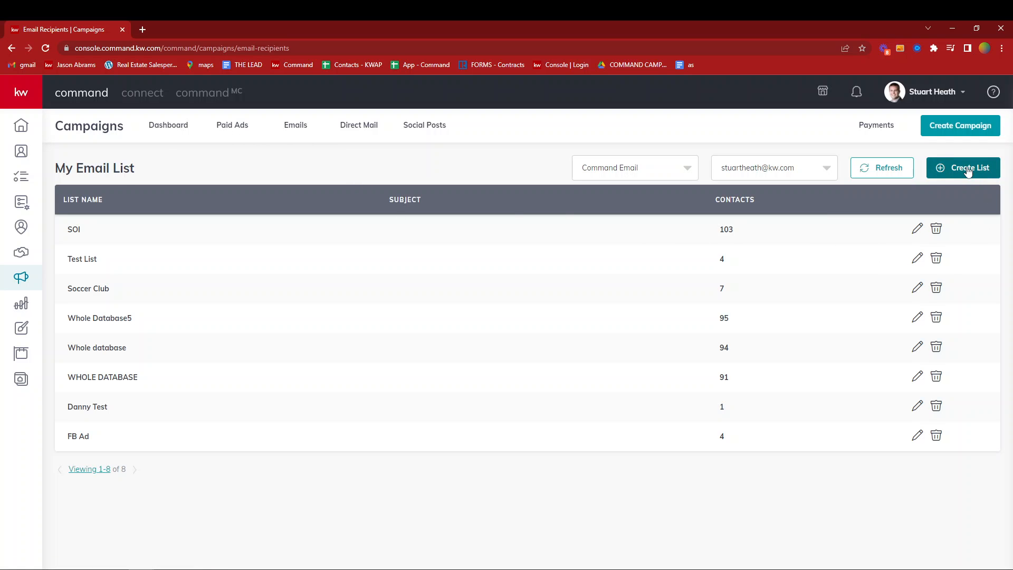
- Create a new email list named 'SOI 1'
click(962, 167)
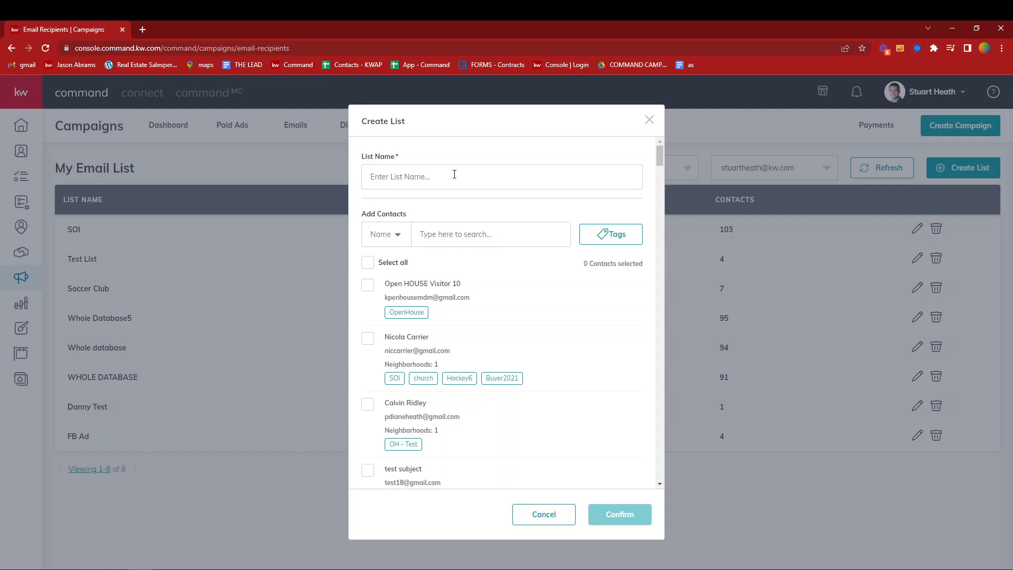
text(SOI 1)
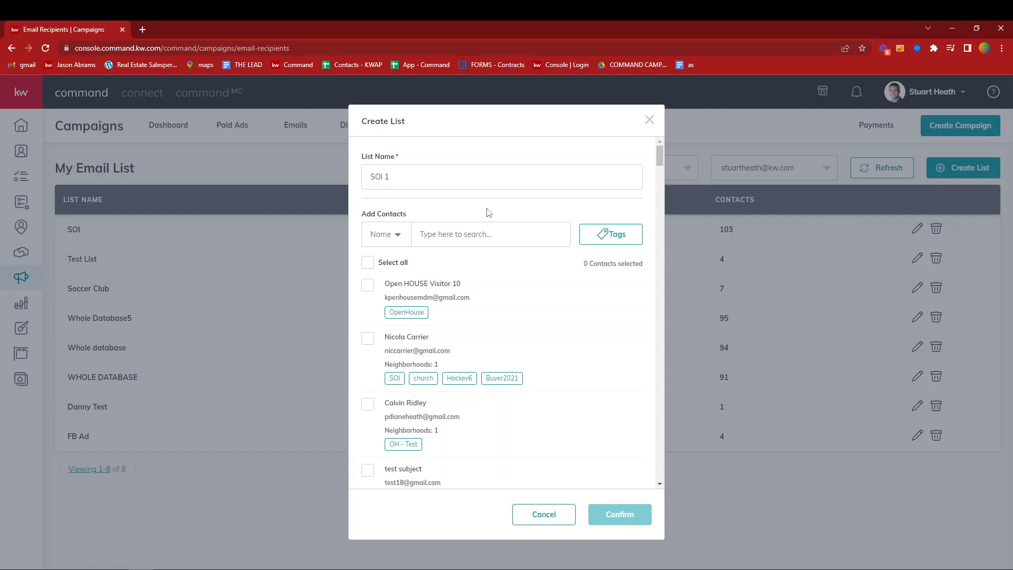
- Filter the SOI 1 contact picker to contacts carrying the soi tag
click(610, 234)
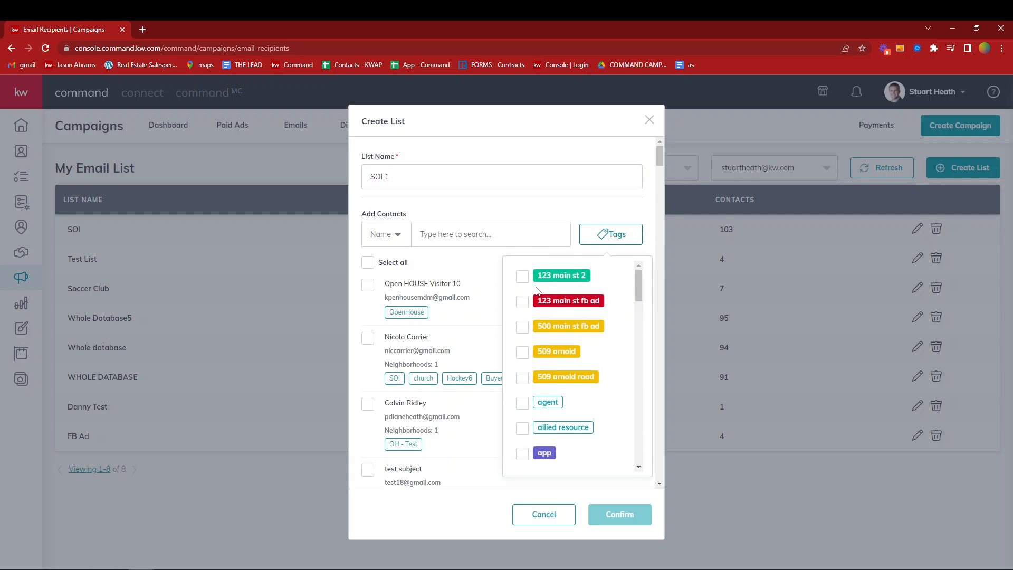
scroll(down, 3)
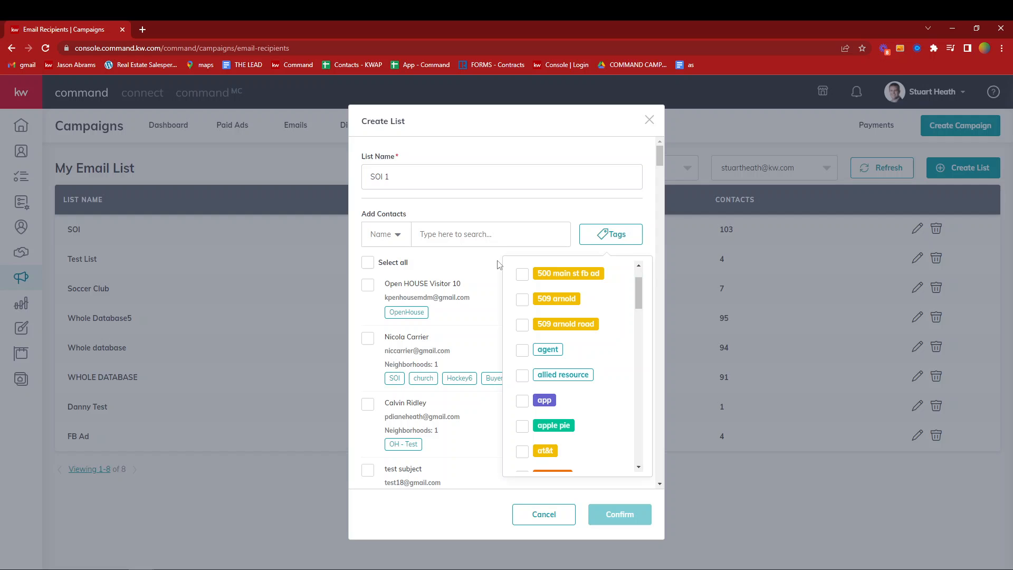
scroll(down, 3)
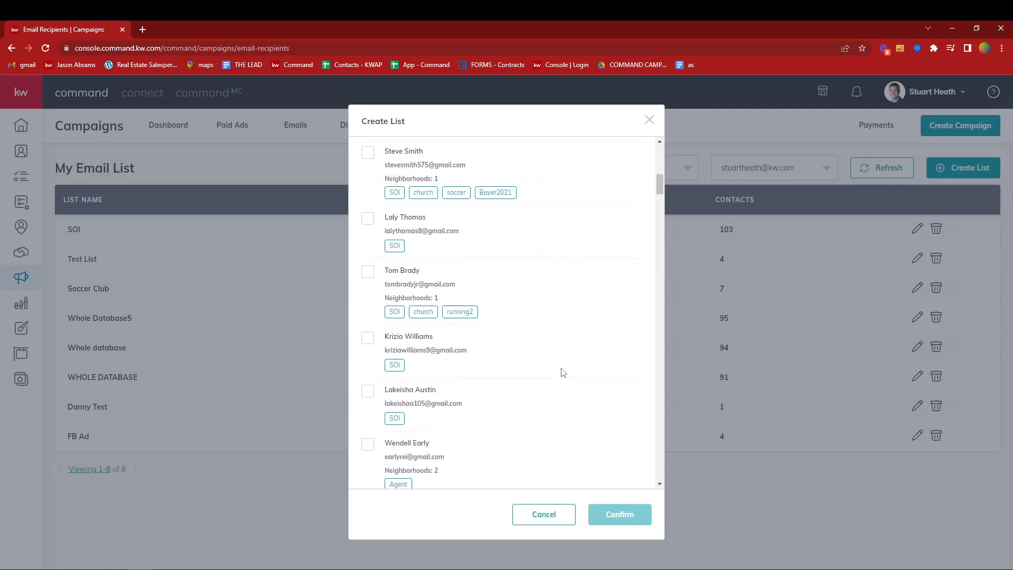
click(610, 181)
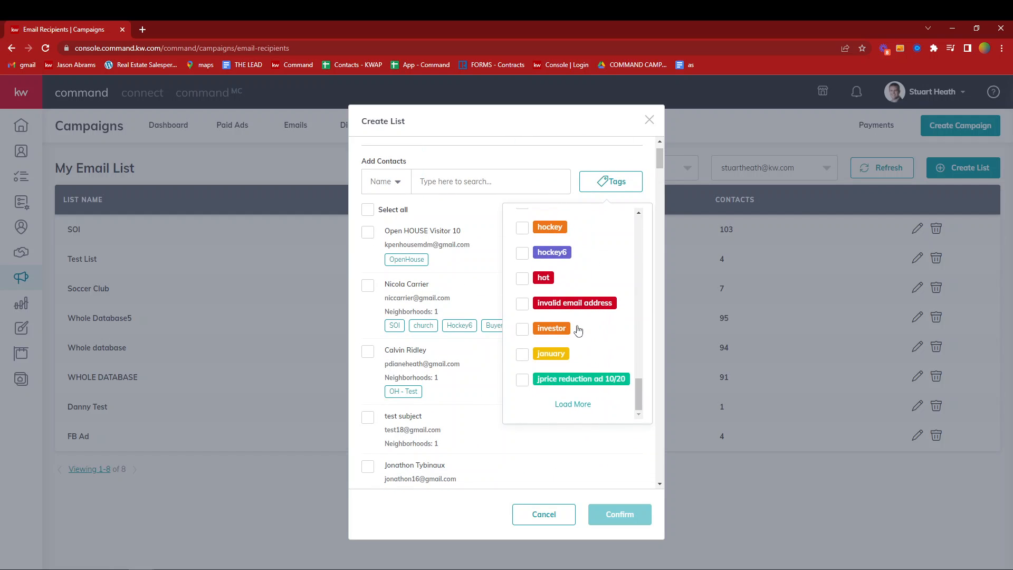
scroll(down, 3)
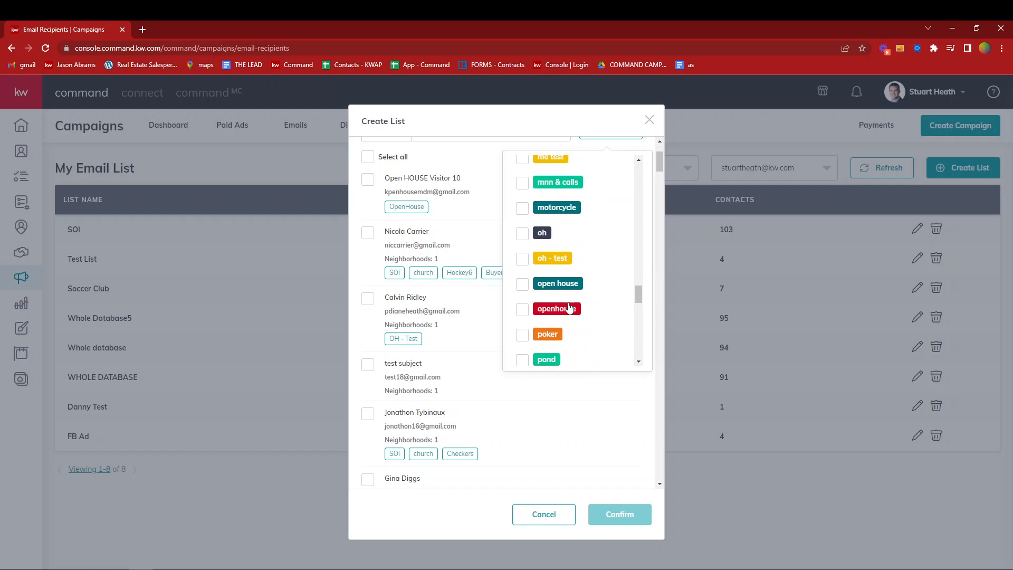
scroll(down, 3)
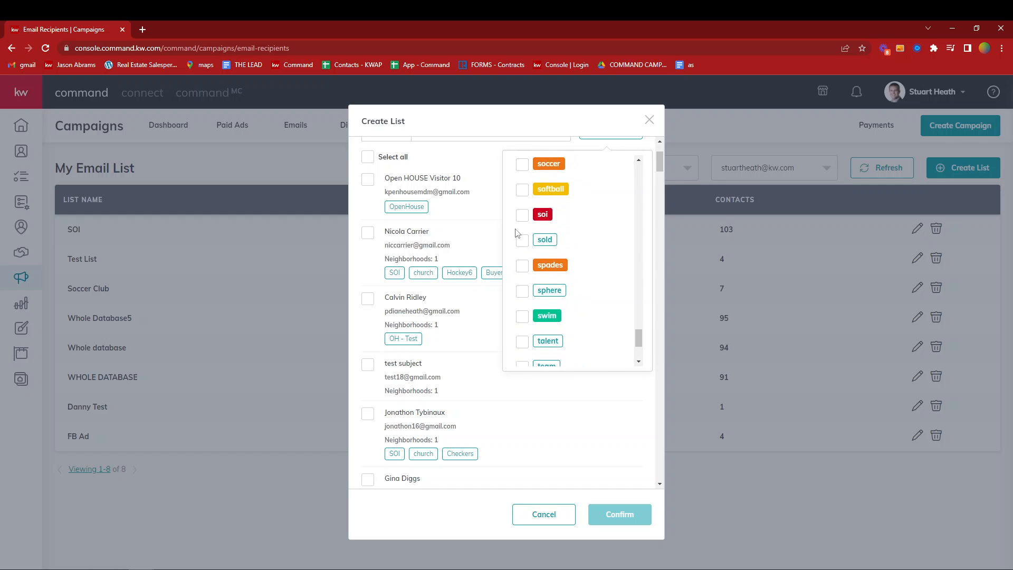
click(522, 215)
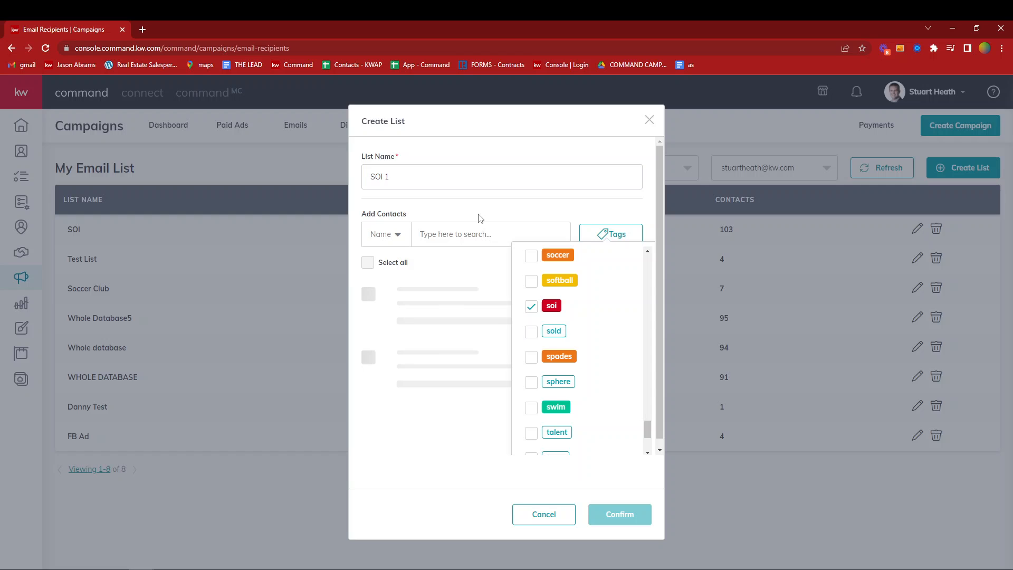
click(494, 234)
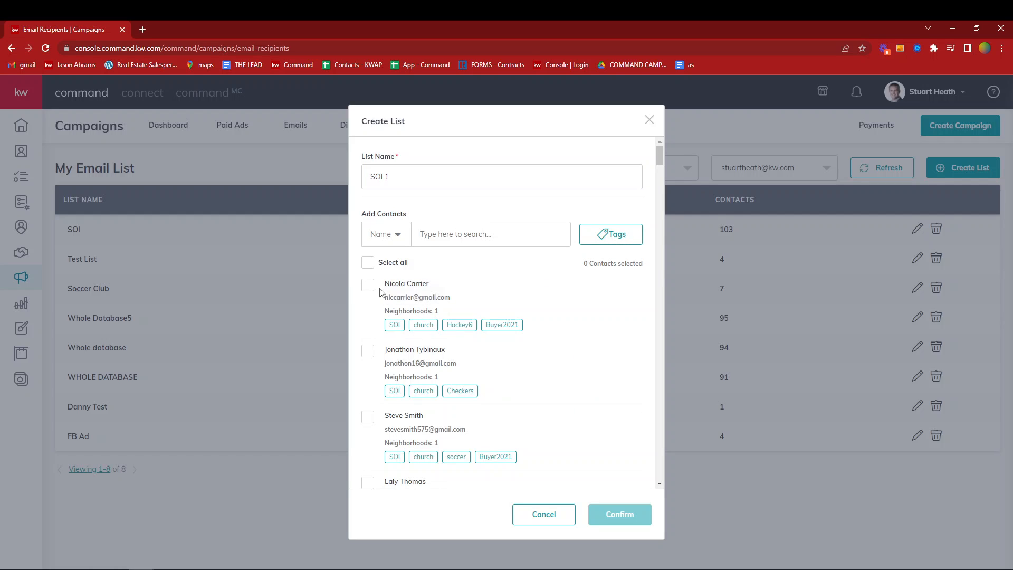
- Select all 100 loaded soi-tagged contacts and scroll to Load More (10)
click(368, 262)
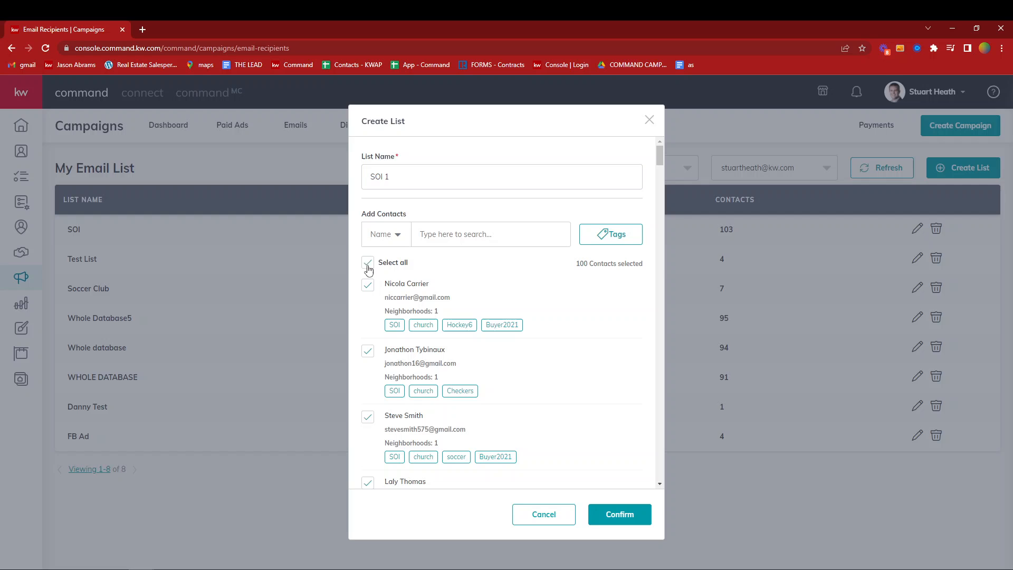
scroll(down, 3)
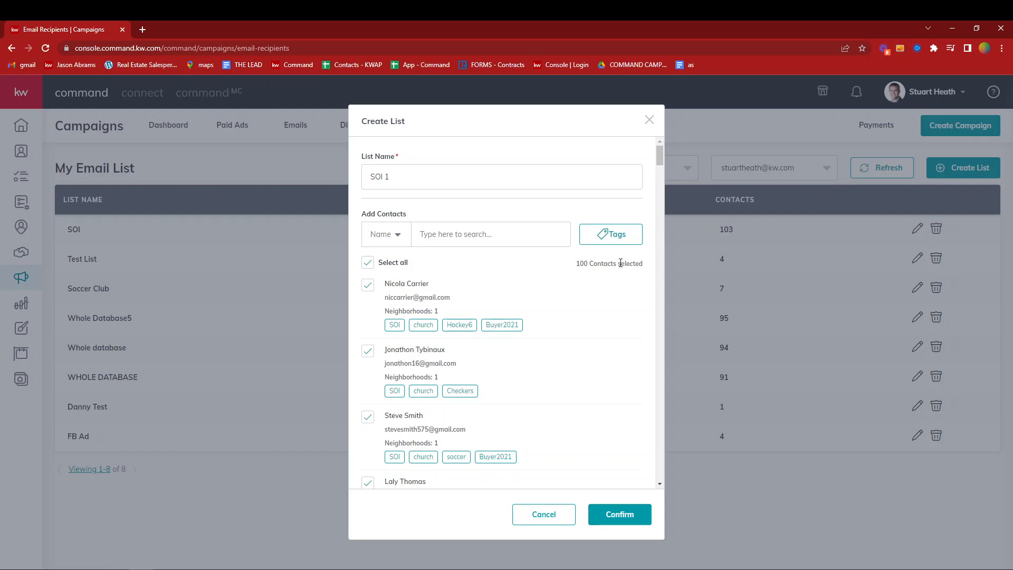
mouse_move(540, 373)
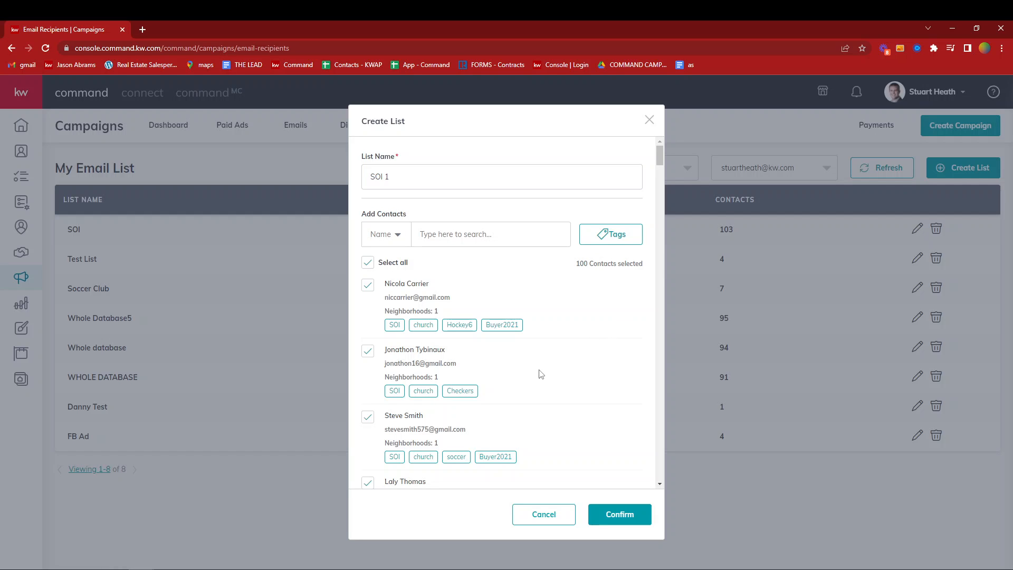
scroll(down, 3)
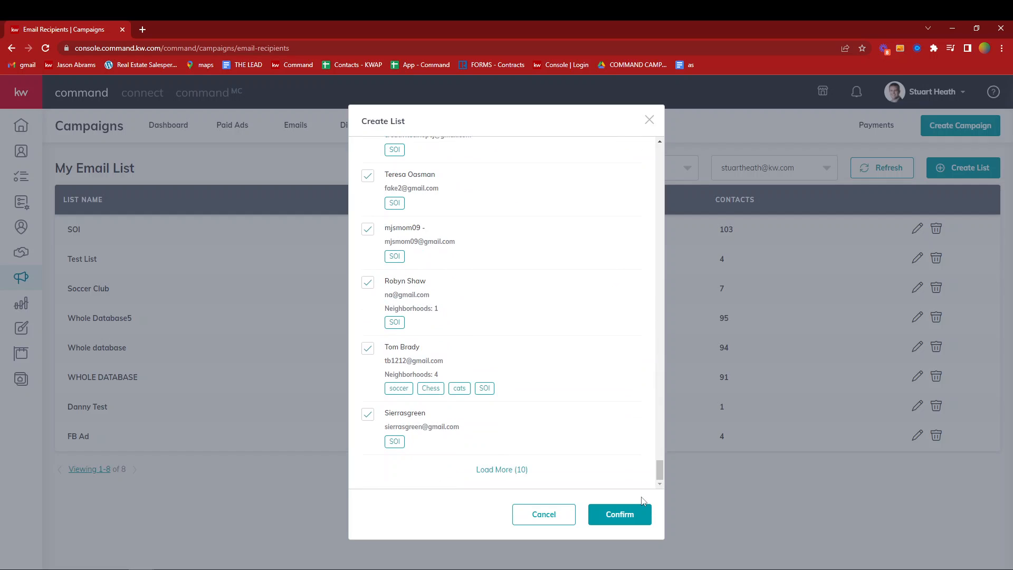
mouse_move(501, 470)
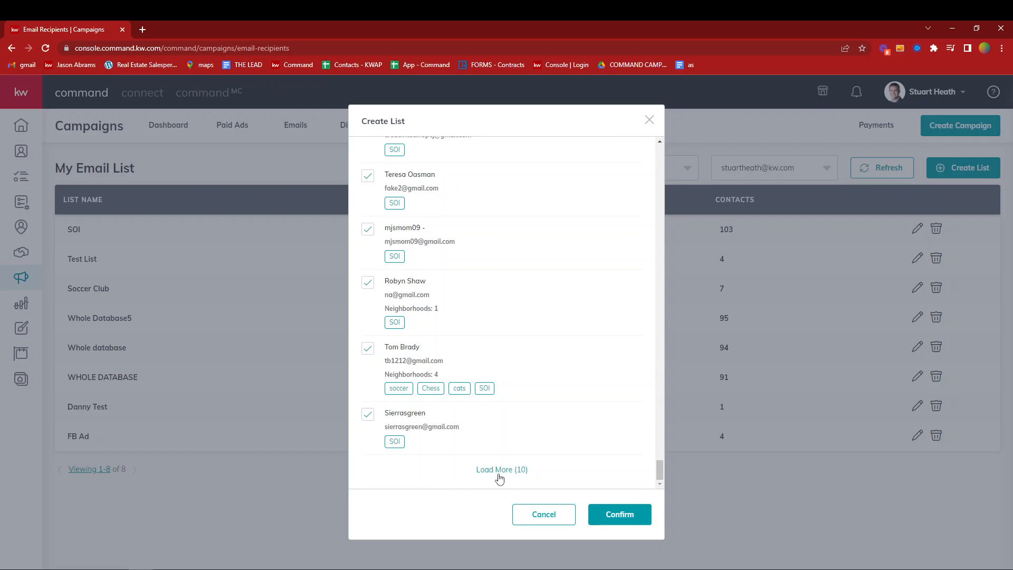
- Load the remaining 10 soi contacts, select them, and confirm SOI 1 with 110 contacts
click(501, 469)
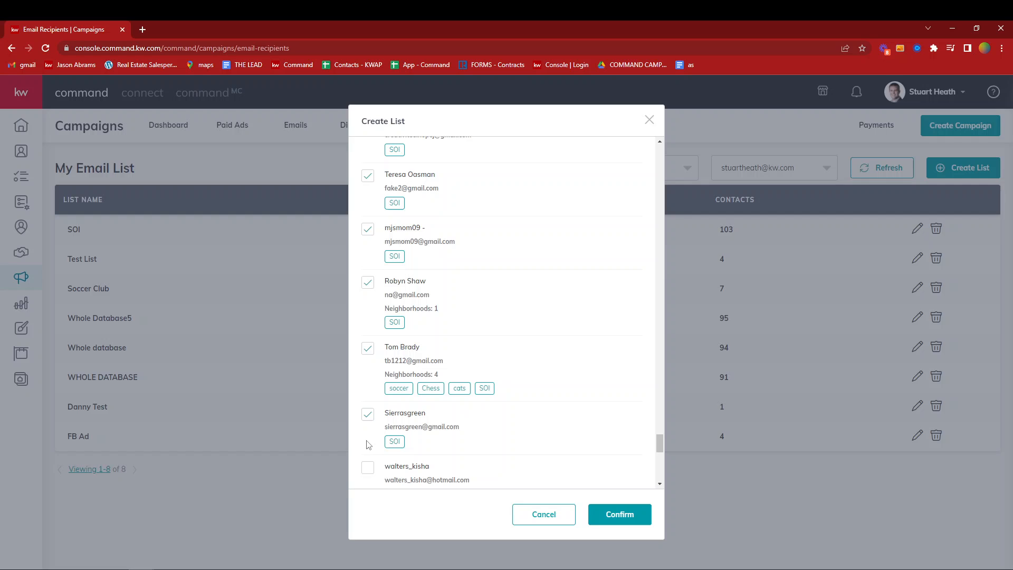
scroll(down, 3)
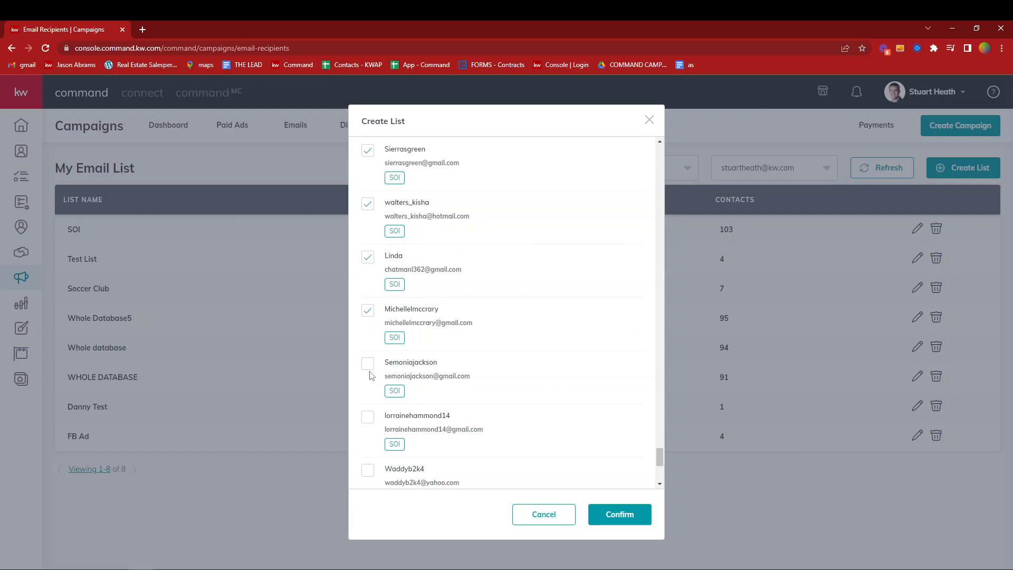
scroll(down, 3)
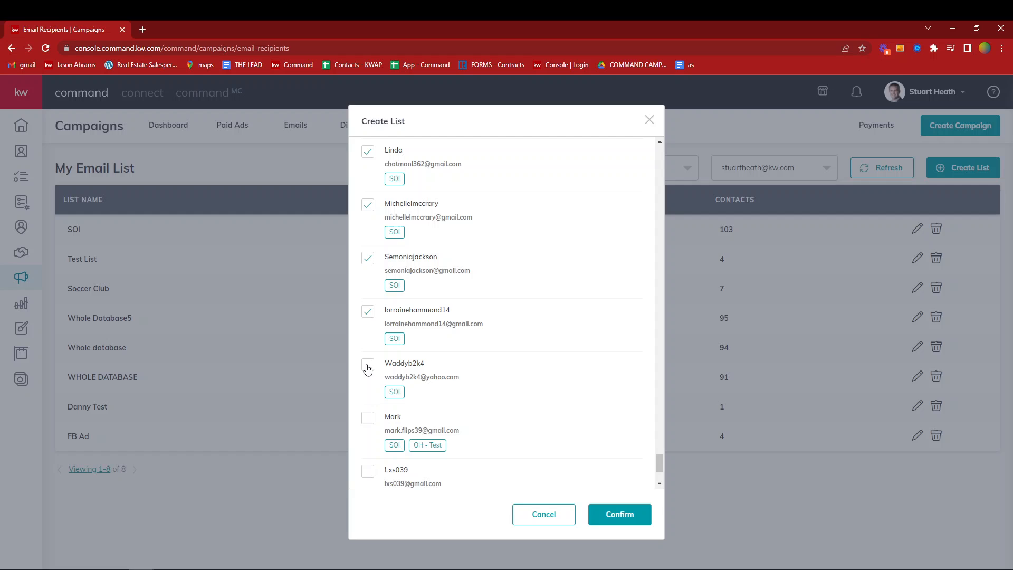
click(368, 369)
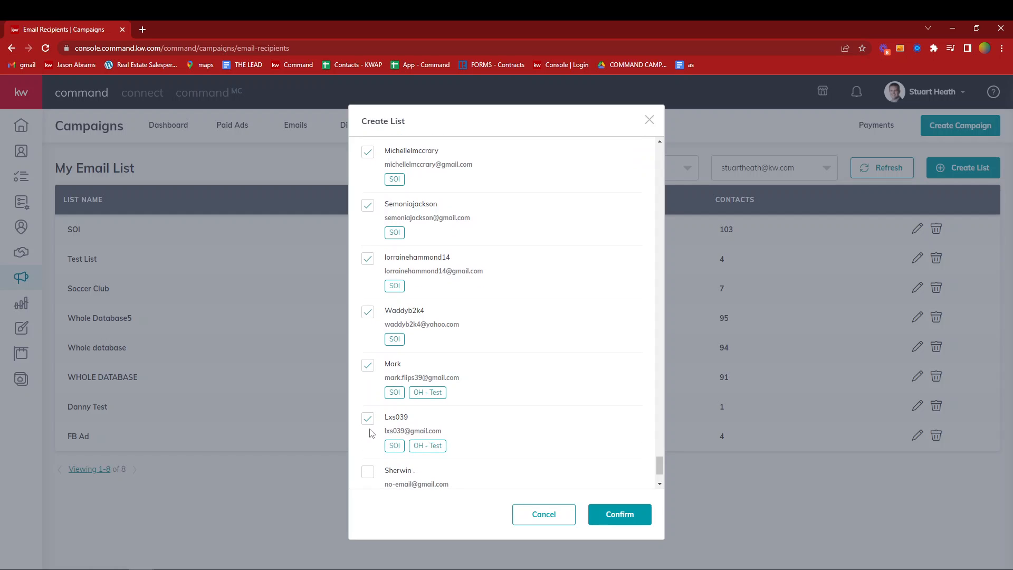
scroll(down, 3)
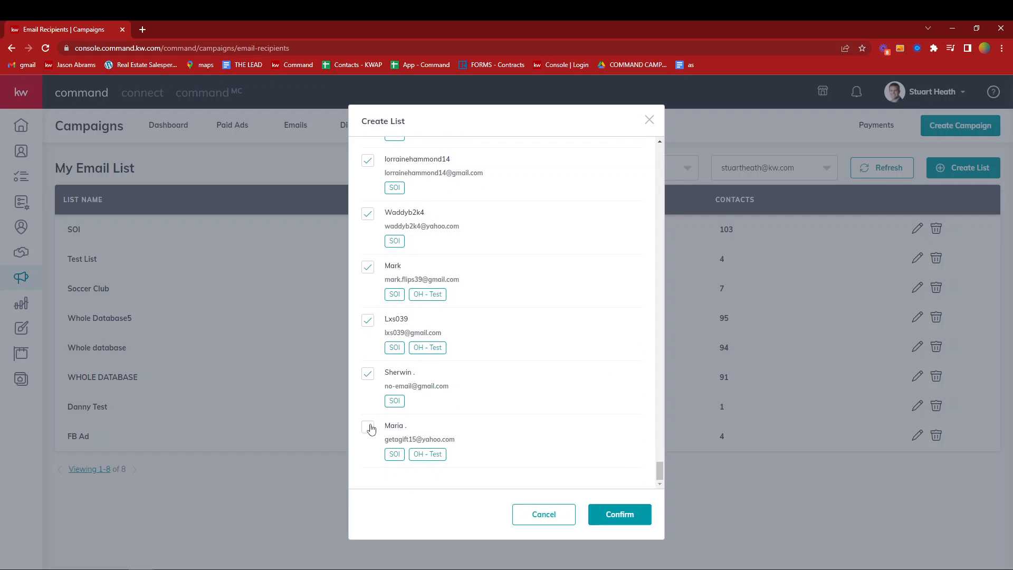
click(368, 426)
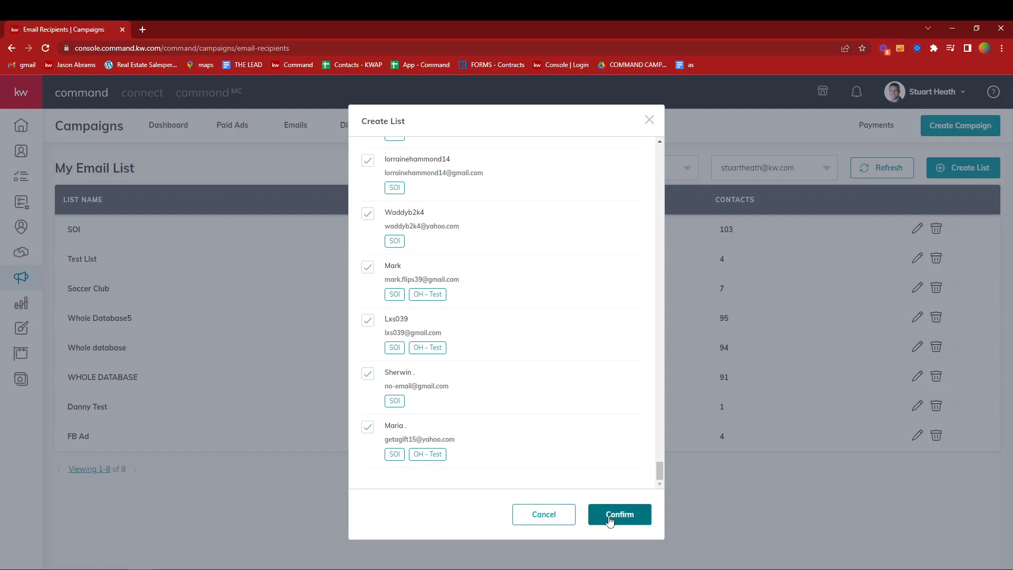
click(618, 513)
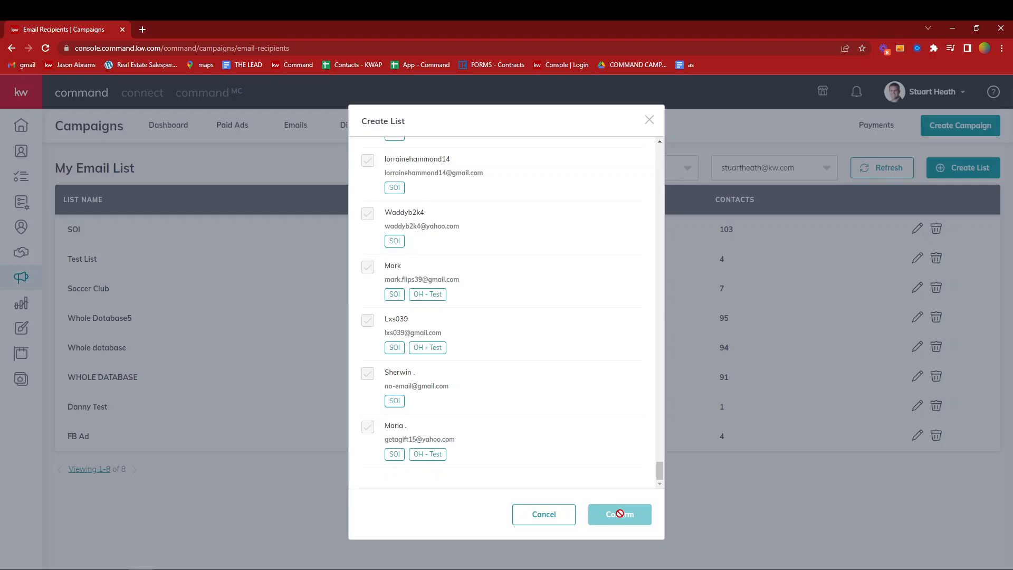
click(619, 513)
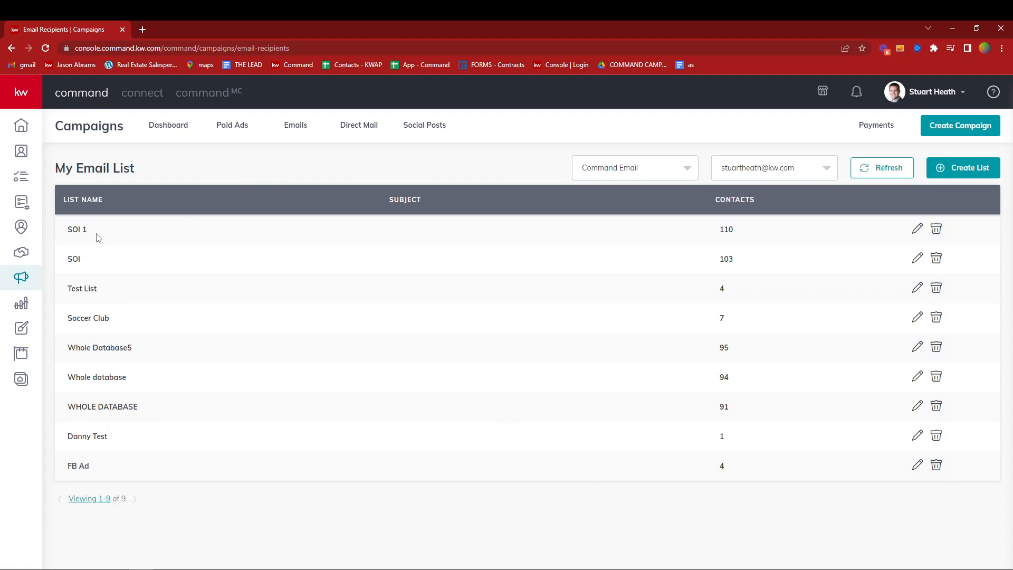